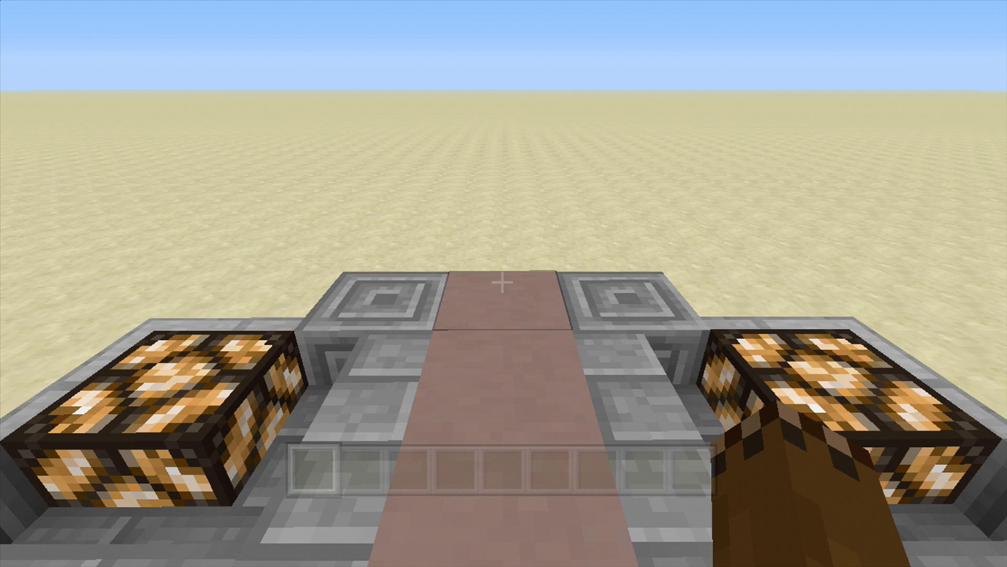
# Step: Take gold, iron, lapis, diamond and emerald blocks, iron armour and a map from the creative catalogue
pyautogui.press('e')
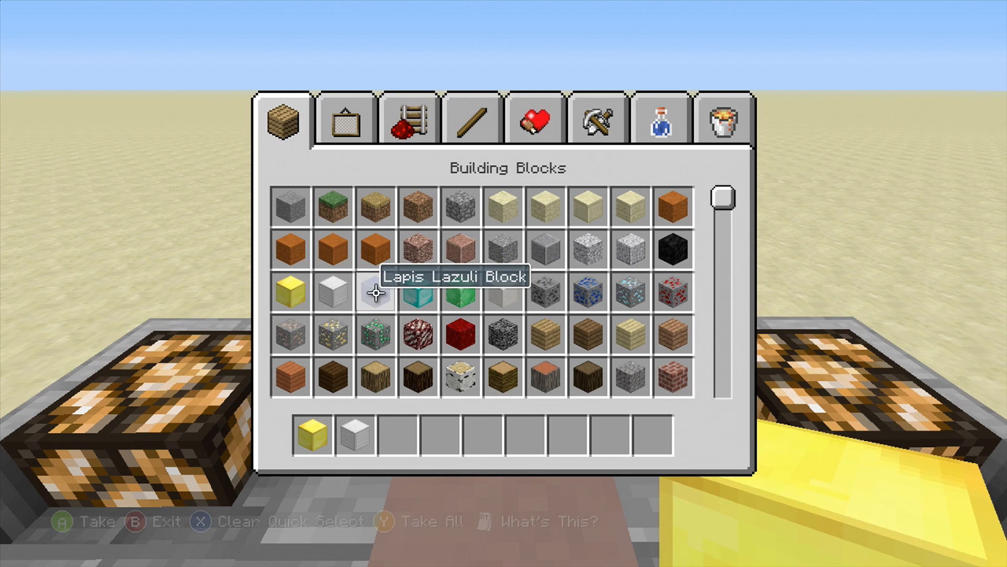
pyautogui.press('Escape')
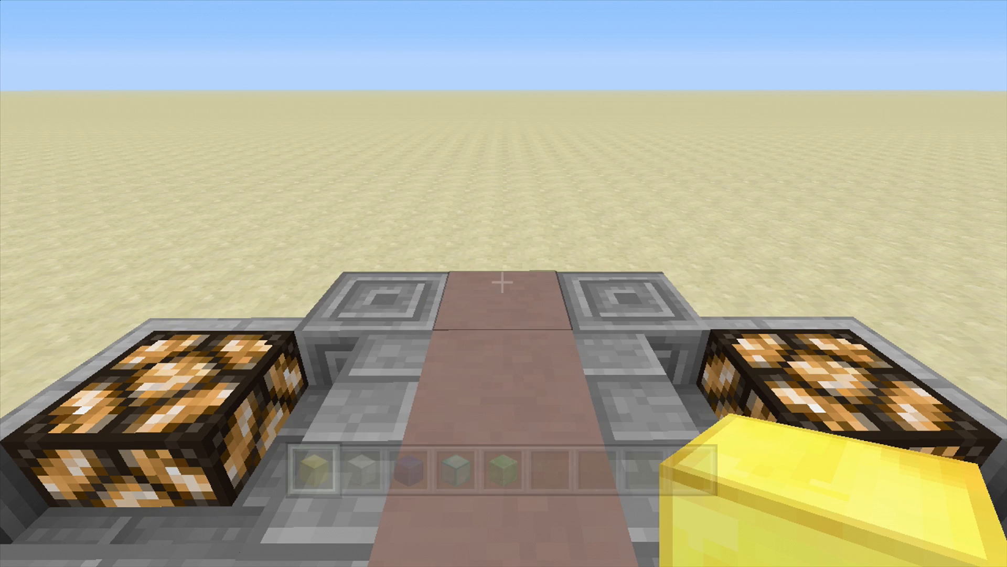
pyautogui.press('e')
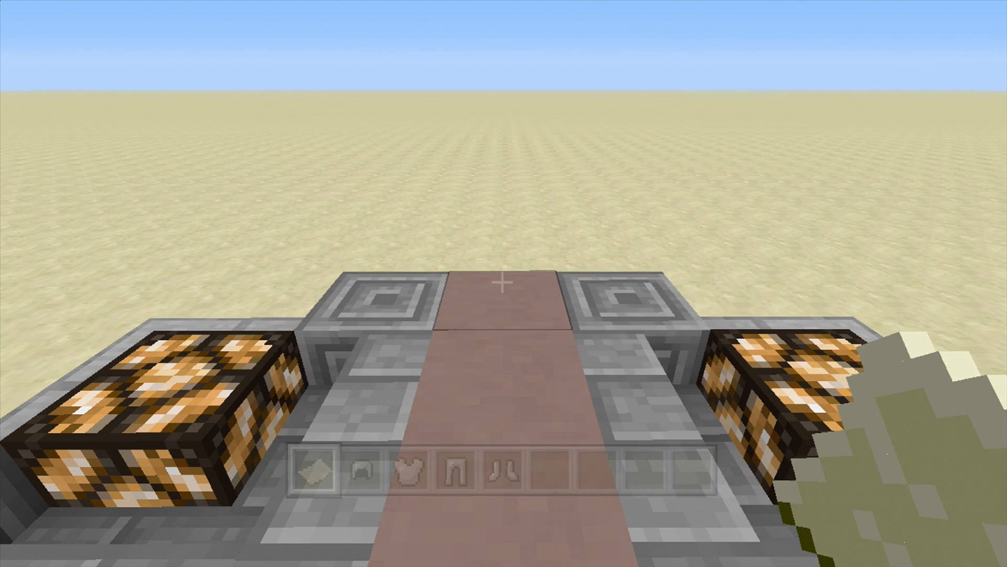
# Step: Equip the full iron armour set in the player's armour slots and leave the inventory
pyautogui.press('e')
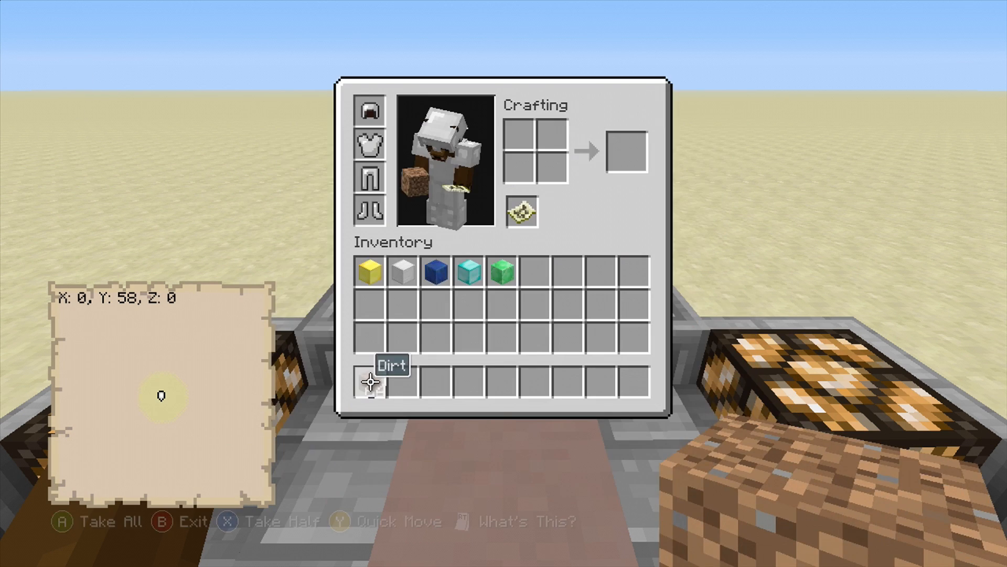
pyautogui.click(370, 382)
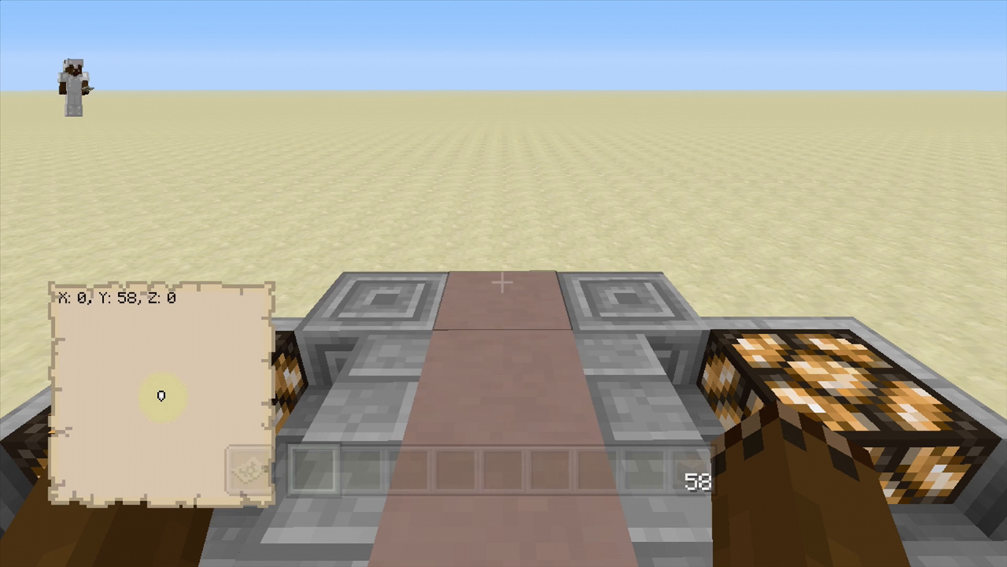
pyautogui.press('Escape')
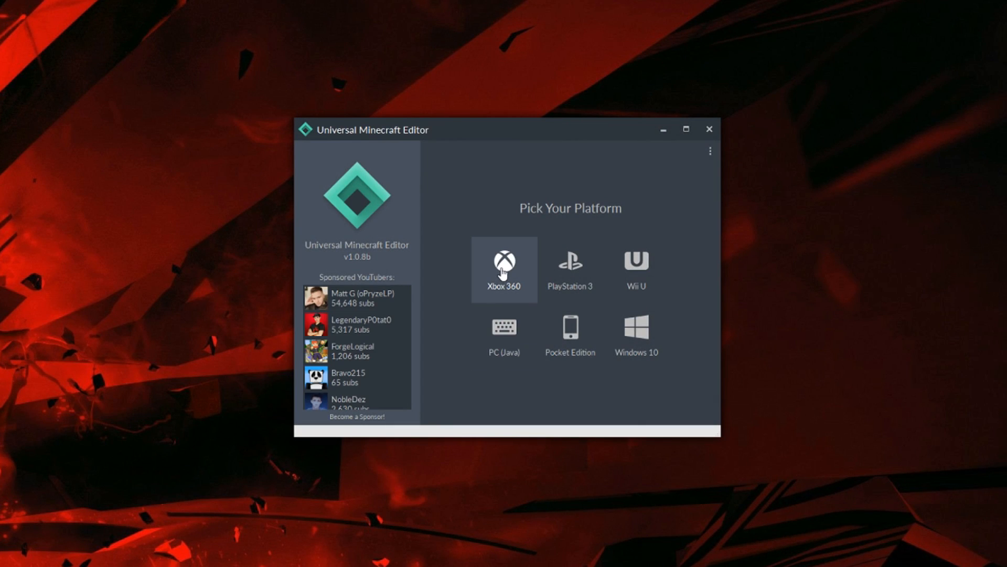
# Step: Load the UME Tutorial Xbox 360 world and list the player's saved inventory entries
pyautogui.click(505, 264)
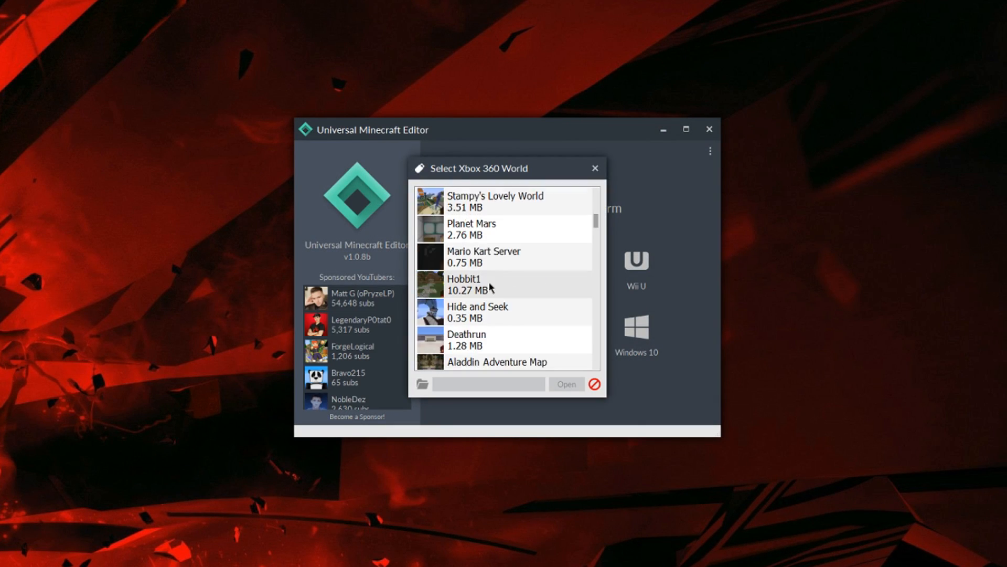
pyautogui.click(594, 167)
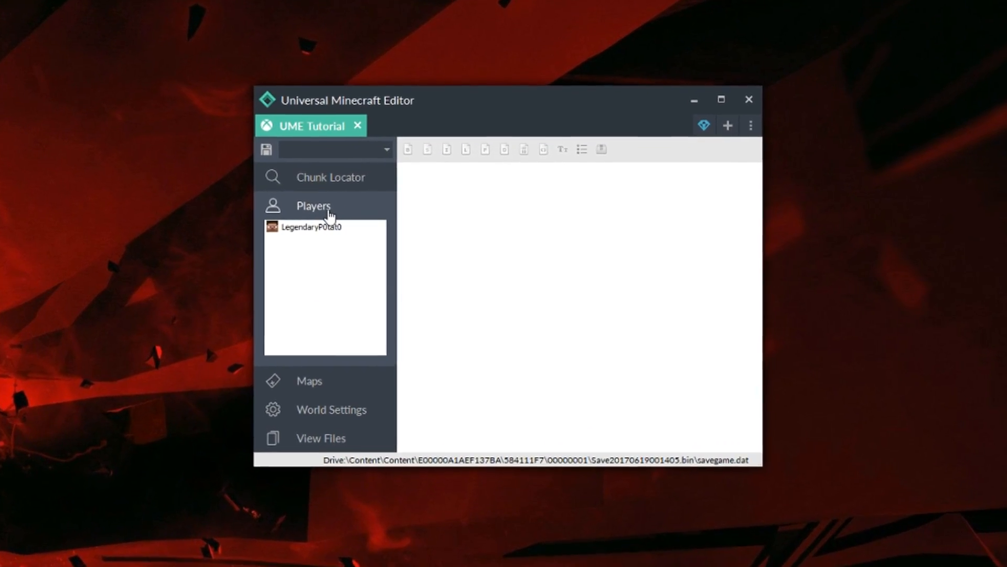
pyautogui.click(312, 227)
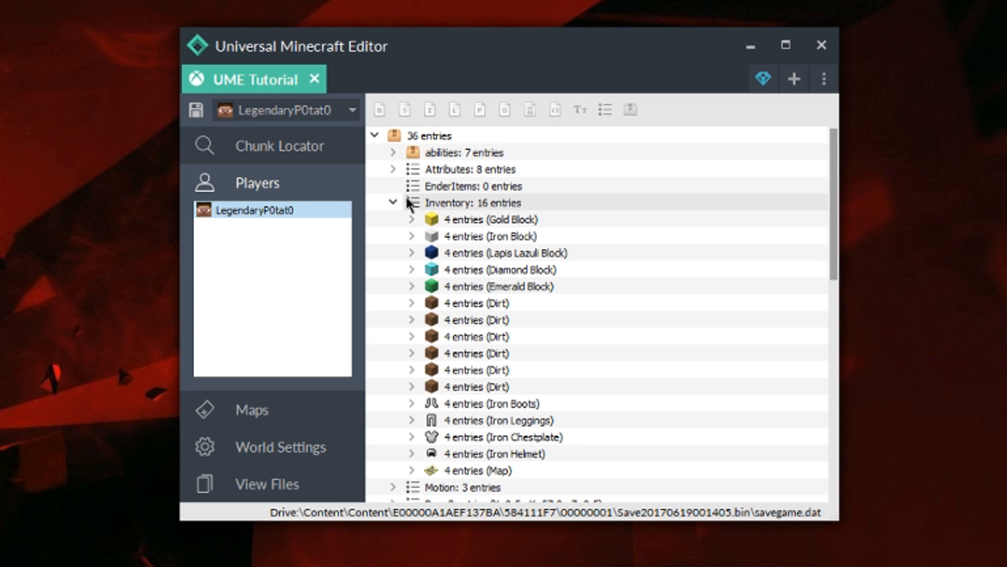
pyautogui.moveTo(571, 282)
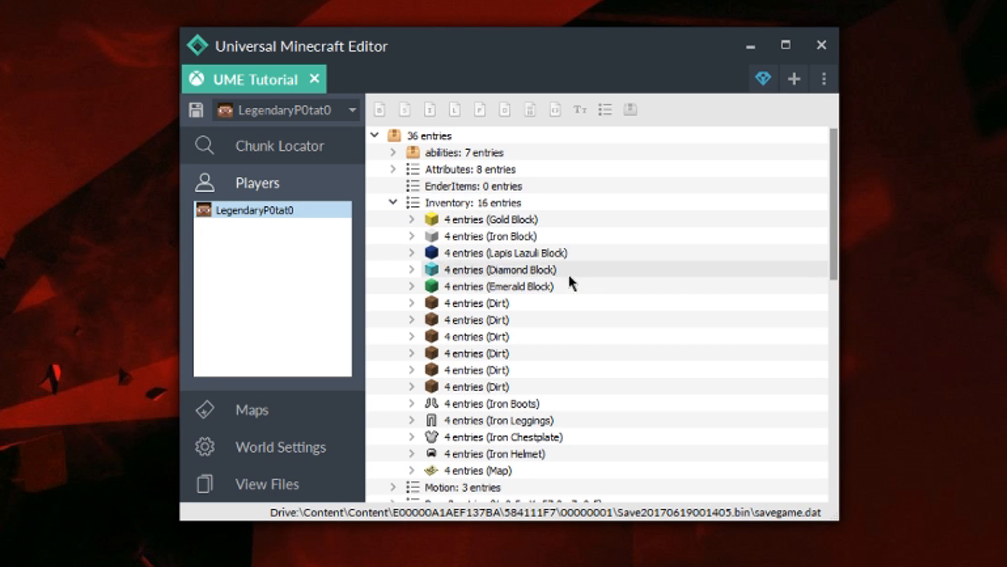
pyautogui.moveTo(462, 207)
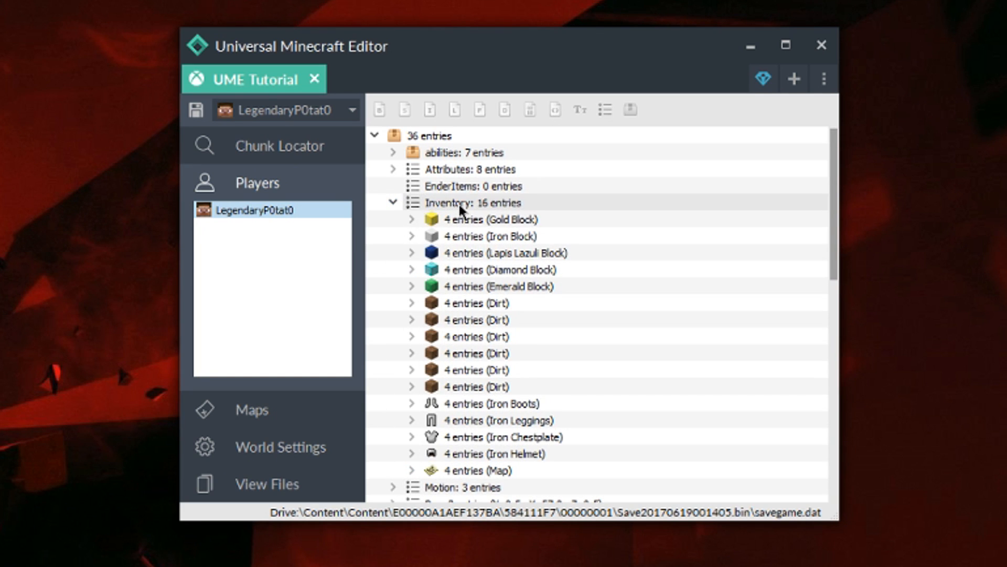
# Step: Swap the gold block in the first slot for a Barrier, then move on to the next slot
pyautogui.rightClick(469, 202)
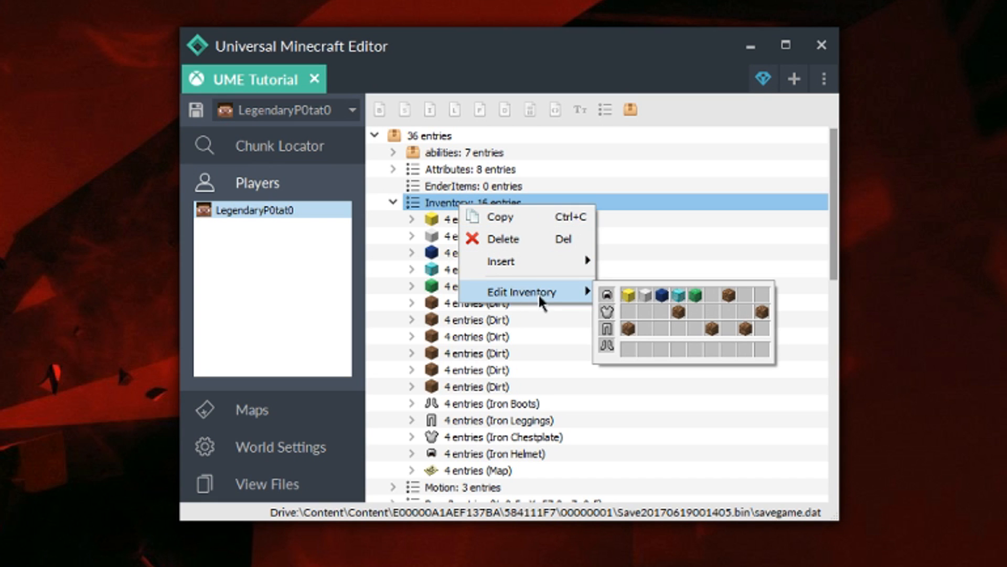
pyautogui.moveTo(764, 356)
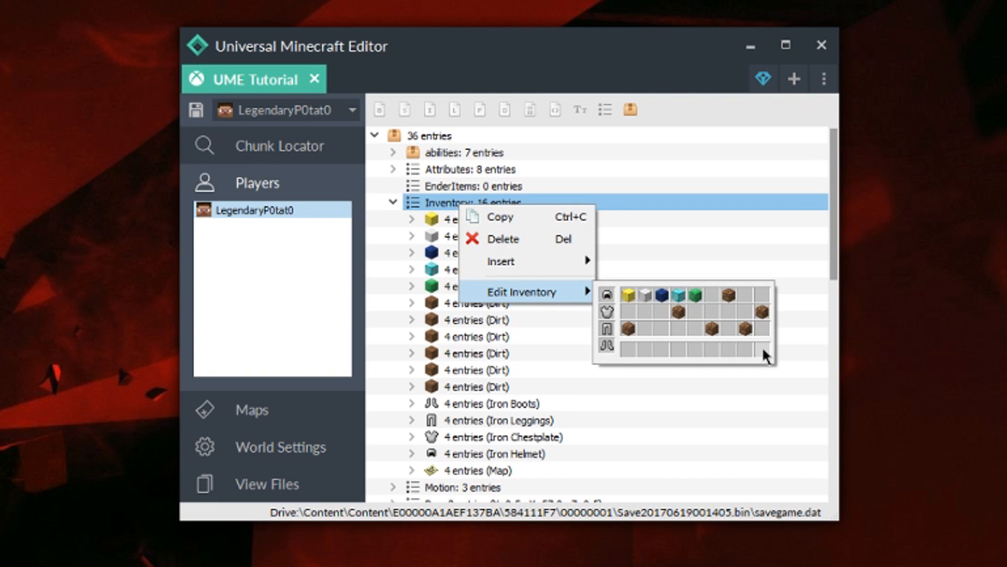
pyautogui.moveTo(607, 359)
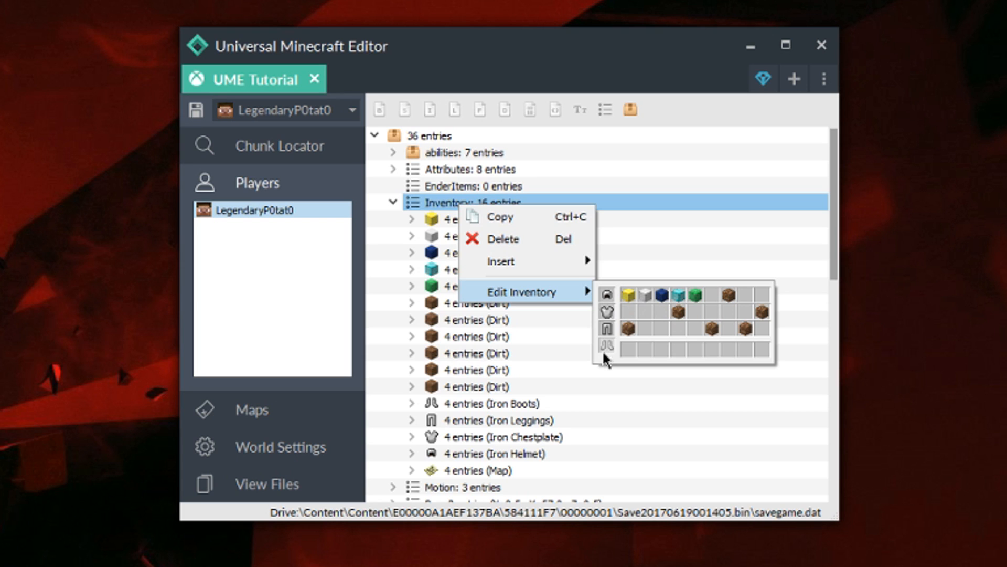
pyautogui.moveTo(699, 327)
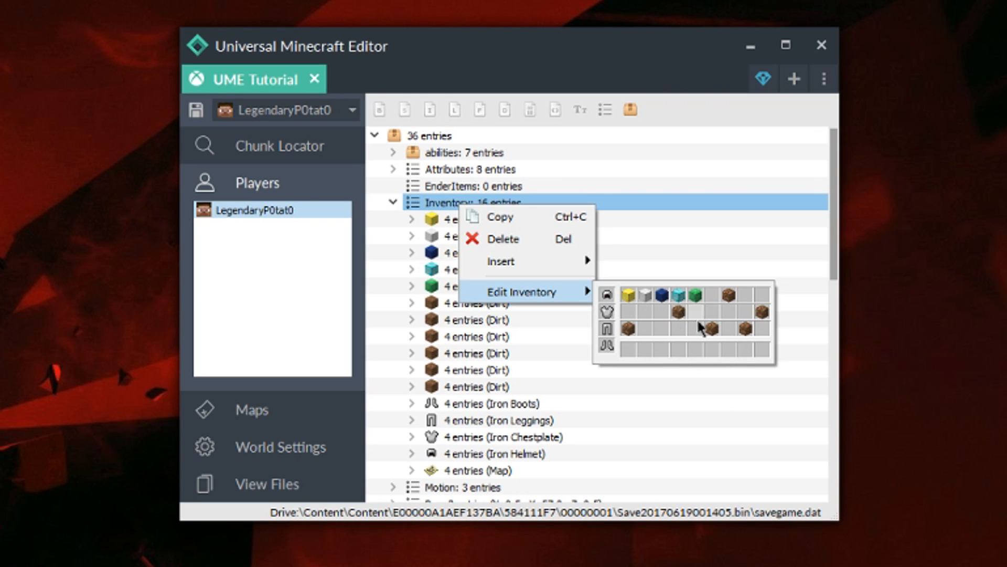
pyautogui.moveTo(635, 302)
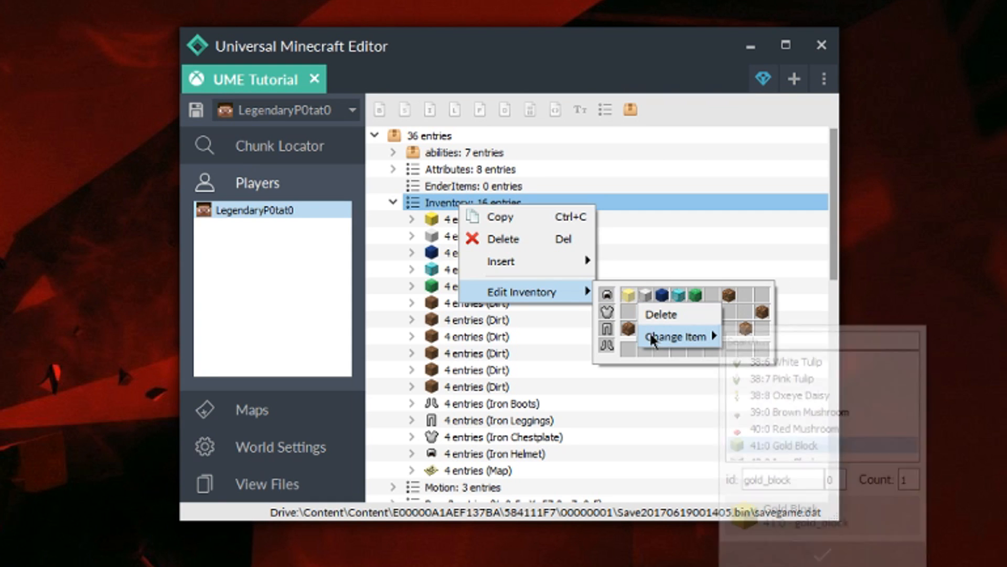
pyautogui.click(676, 335)
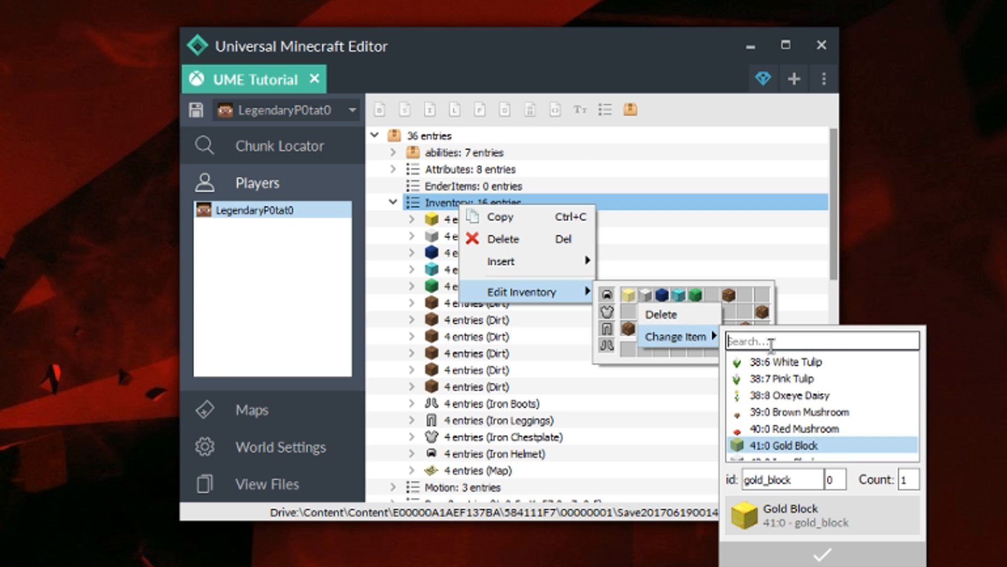
pyautogui.write('barrier')
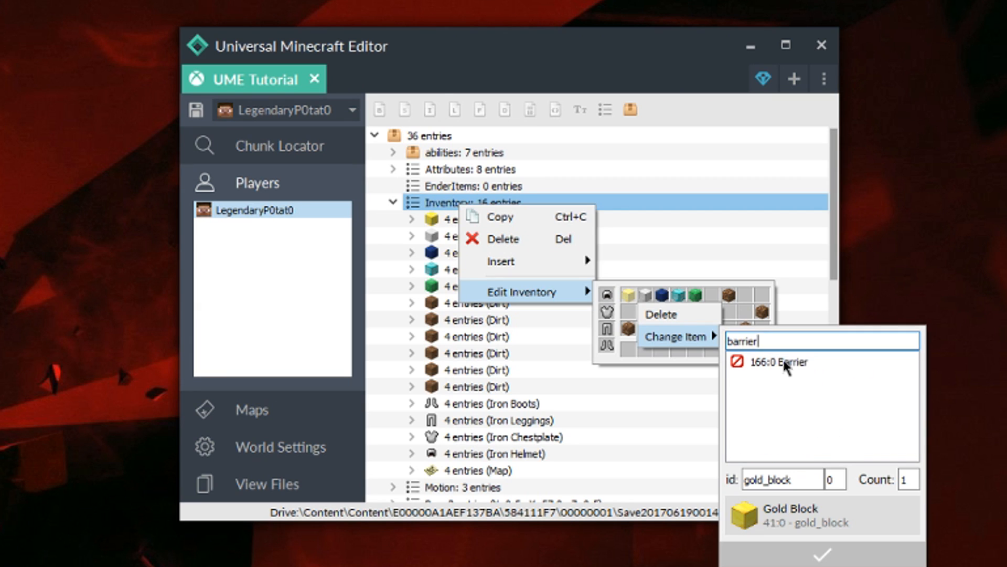
pyautogui.click(778, 363)
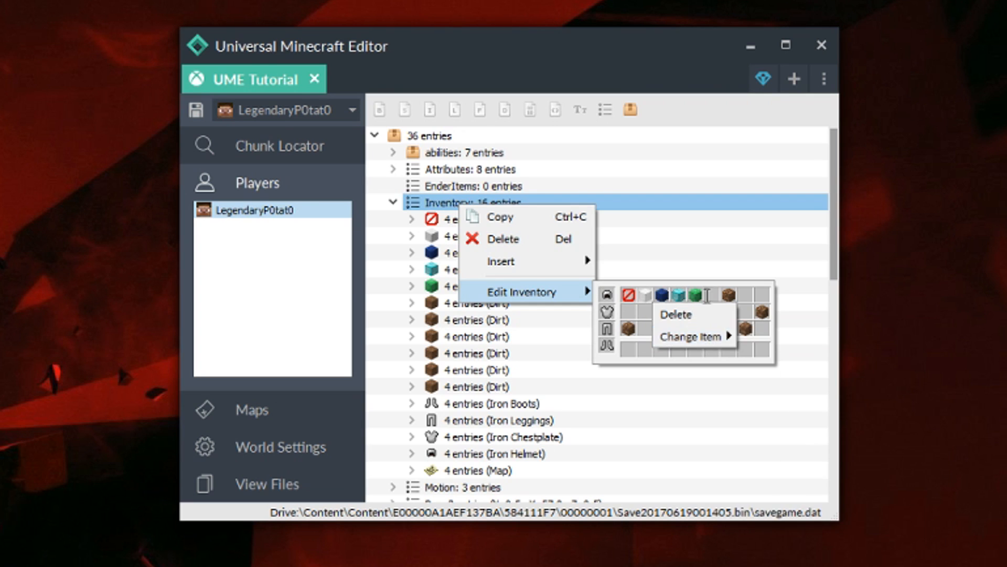
pyautogui.click(693, 335)
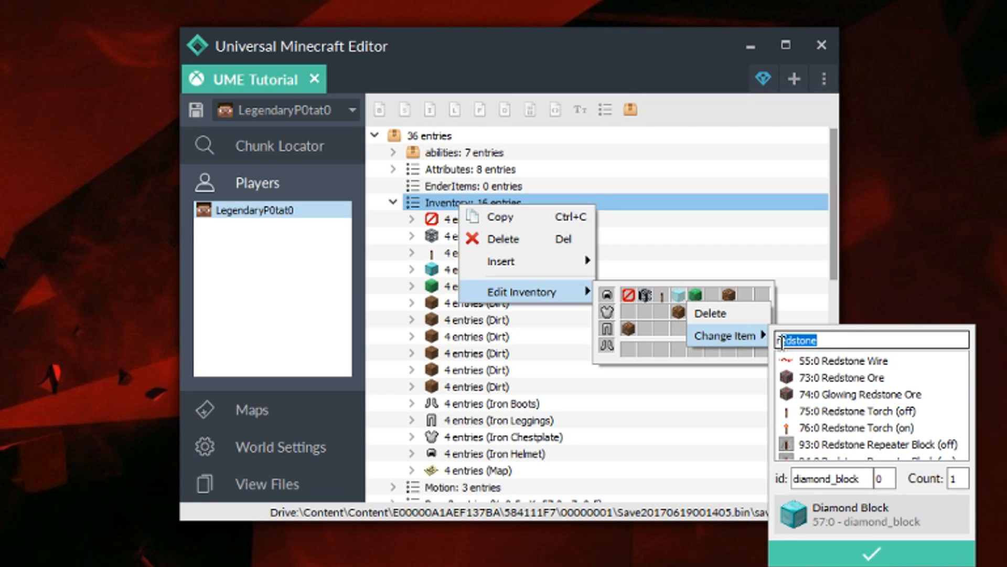
# Step: Change the diamond block slot to Red Wool
pyautogui.write('wool')
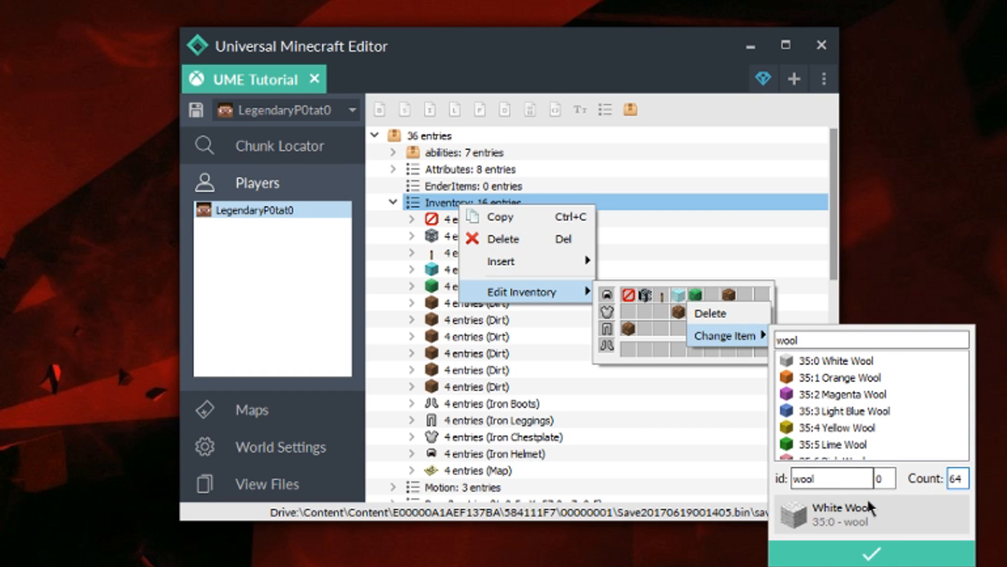
pyautogui.moveTo(828, 535)
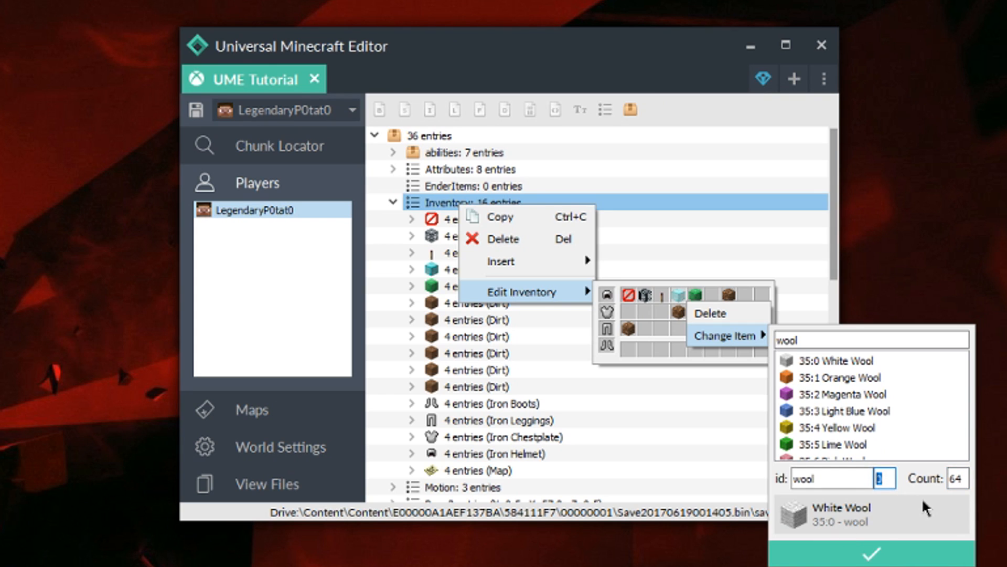
pyautogui.click(836, 443)
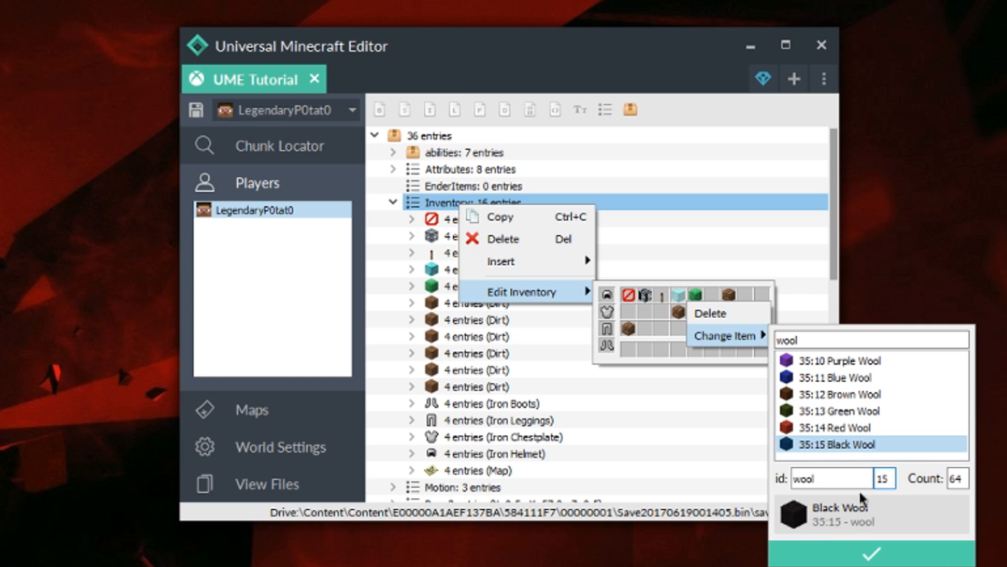
pyautogui.scroll(3)
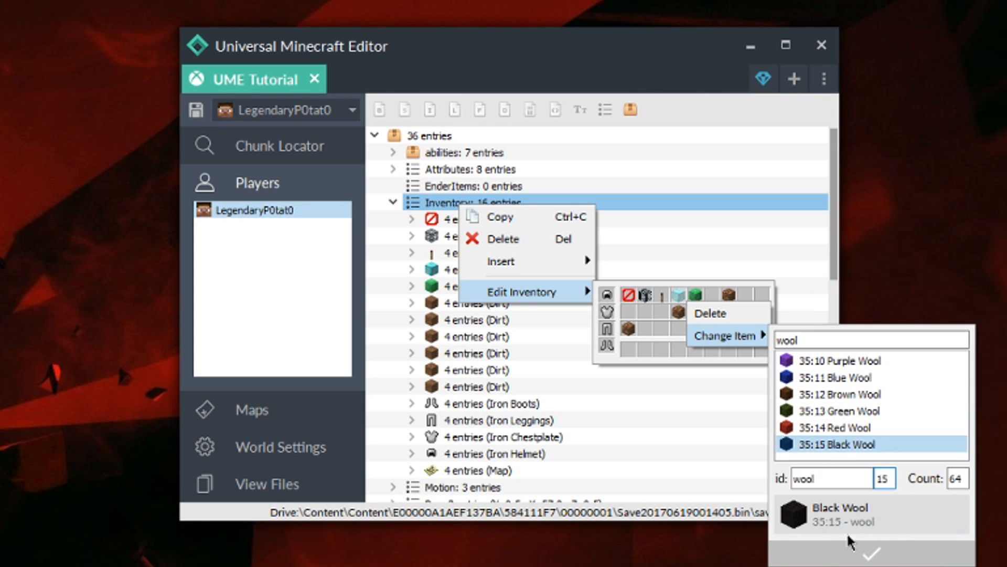
pyautogui.click(837, 443)
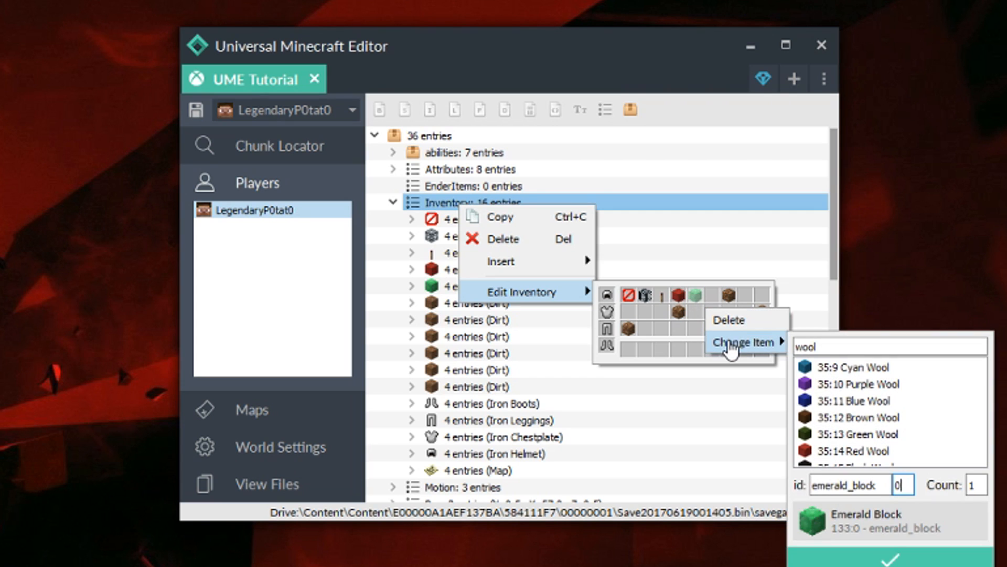
# Step: Change the emerald block slot to Still Lava
pyautogui.tripleClick(835, 347)
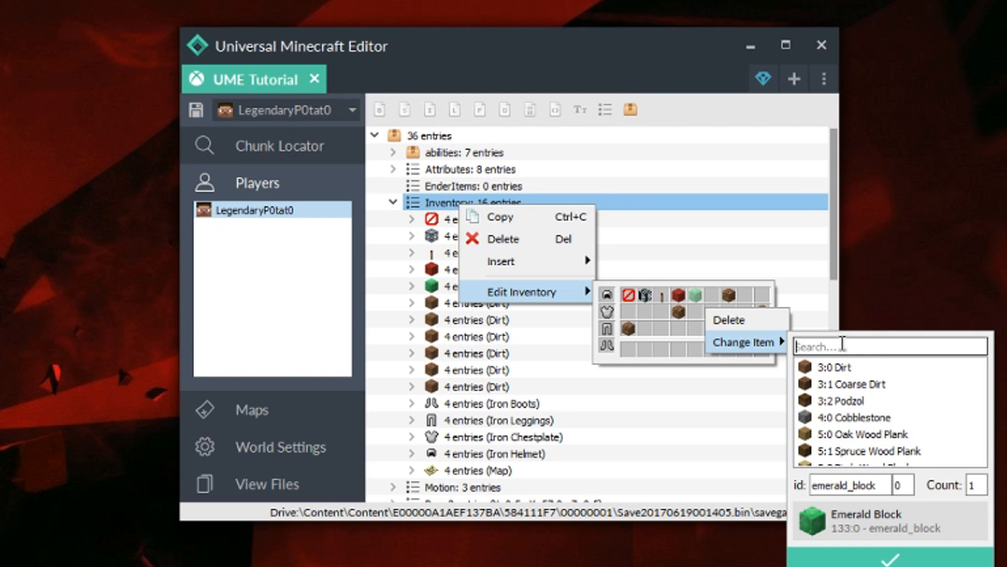
pyautogui.write('lava')
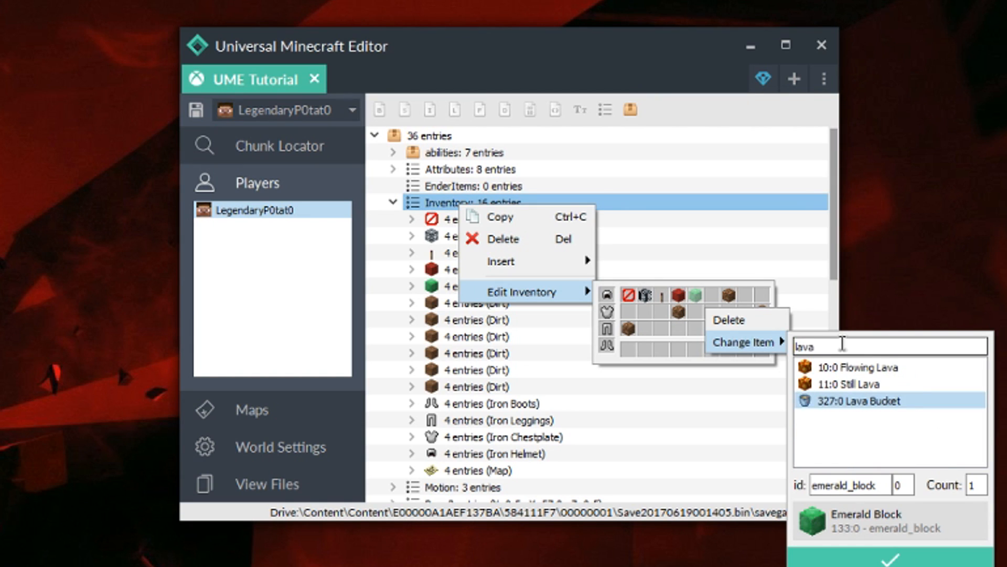
pyautogui.click(848, 384)
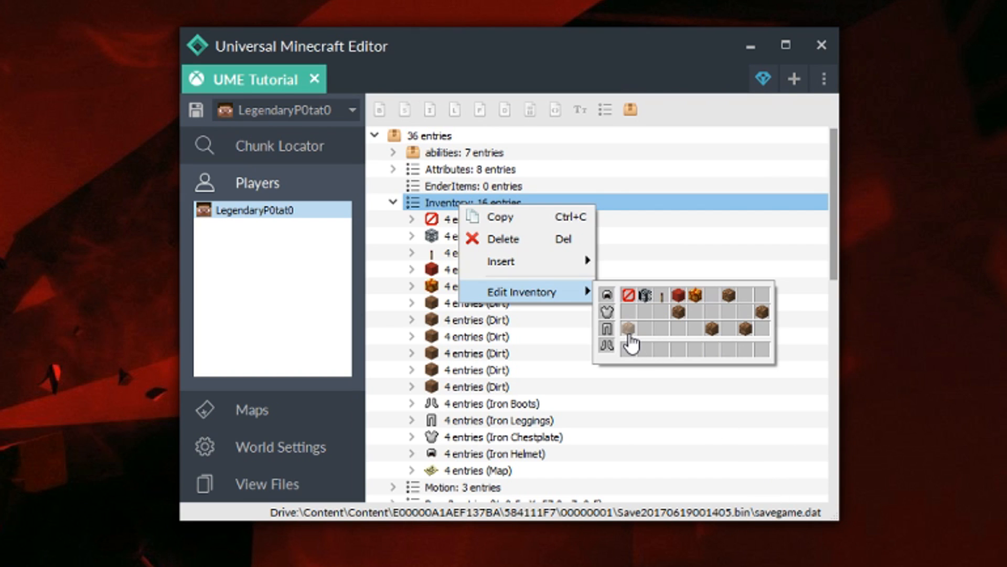
# Step: Delete all three dirt stacks from the inventory
pyautogui.rightClick(632, 329)
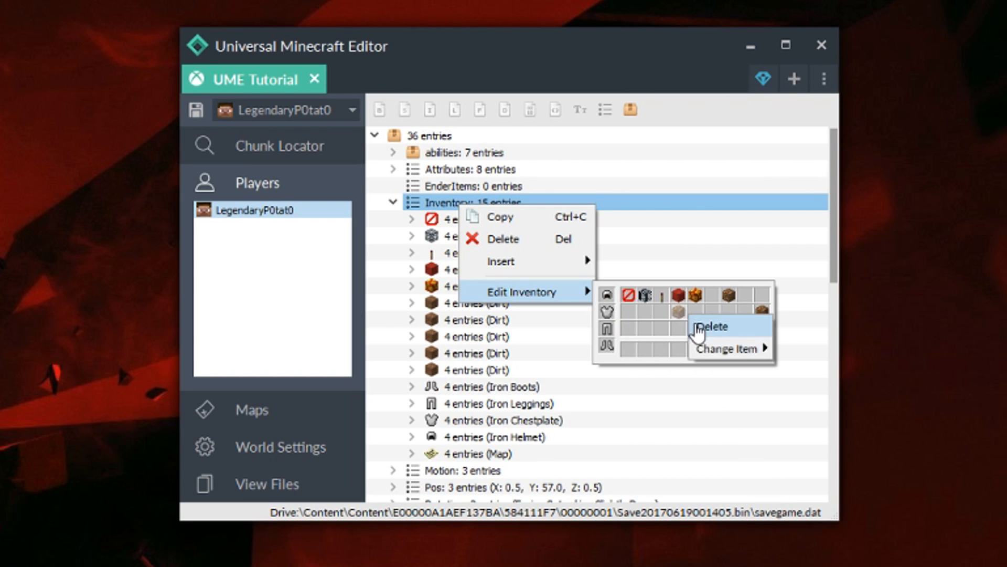
pyautogui.click(714, 327)
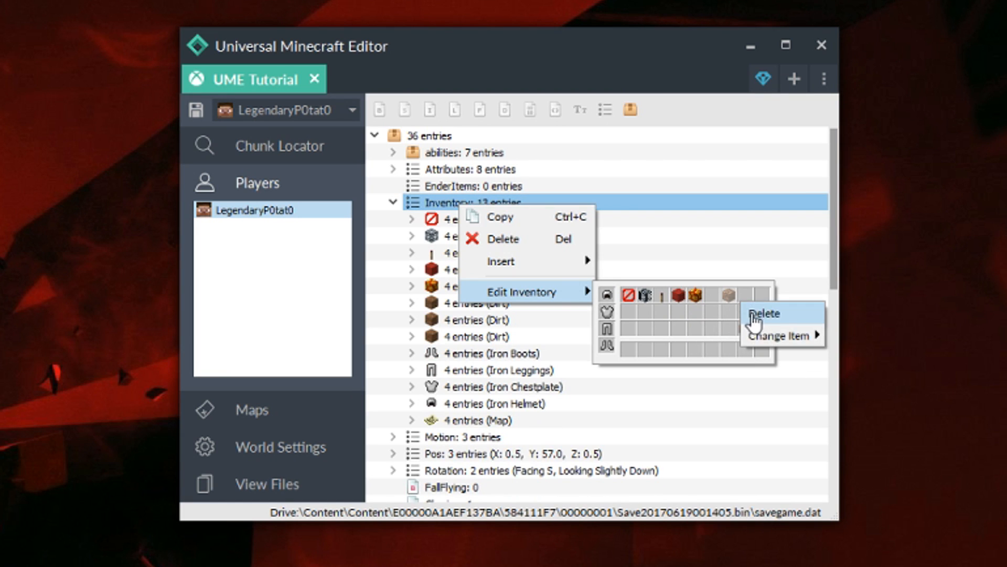
pyautogui.click(765, 313)
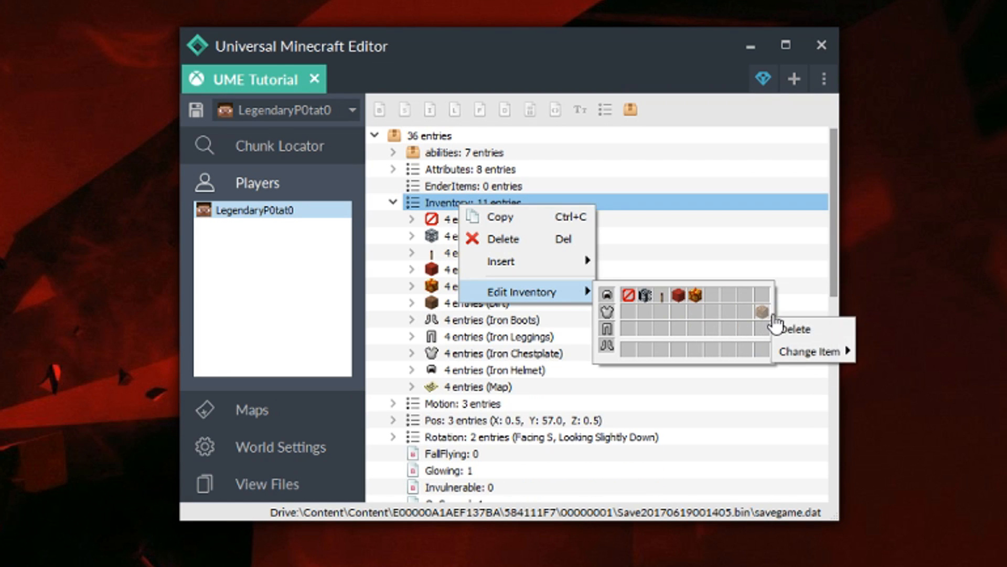
pyautogui.click(793, 328)
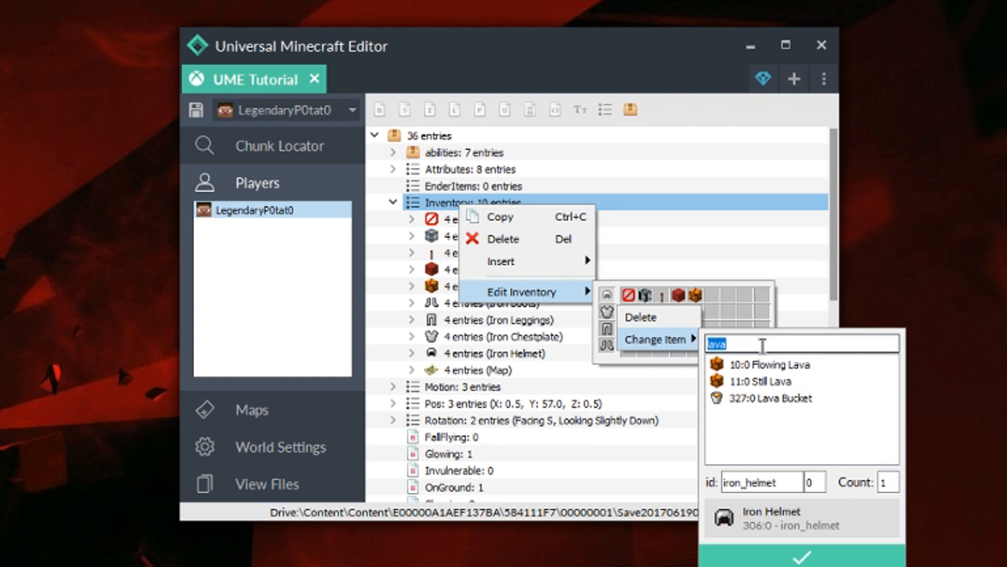
# Step: Replace the iron helmet with a plain Glass block
pyautogui.write('glass')
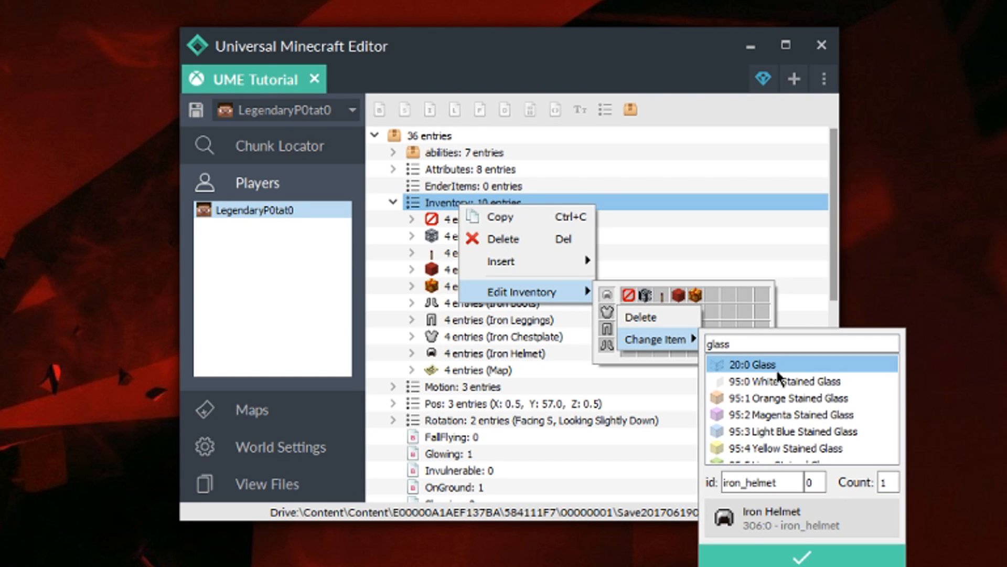
pyautogui.click(757, 364)
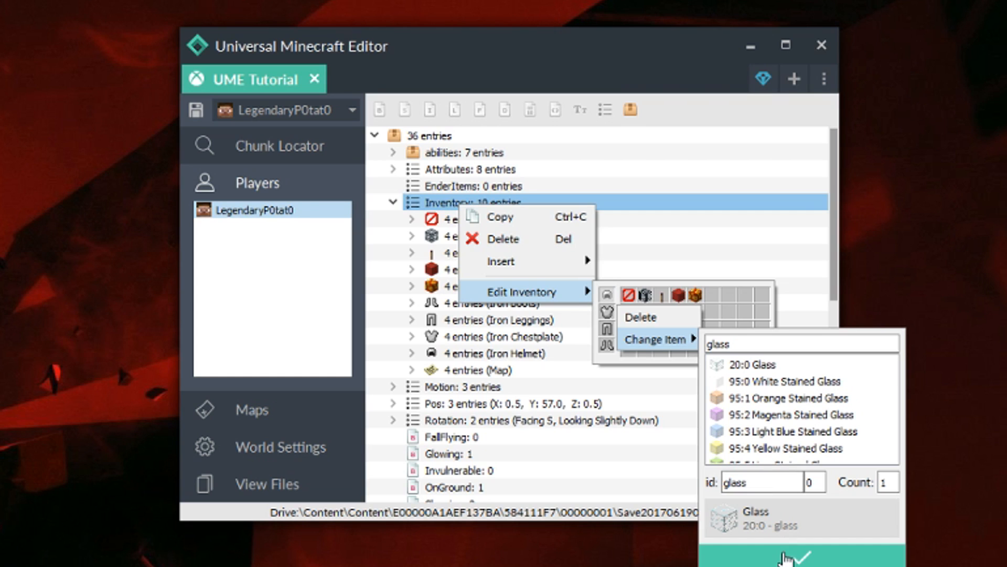
pyautogui.click(800, 557)
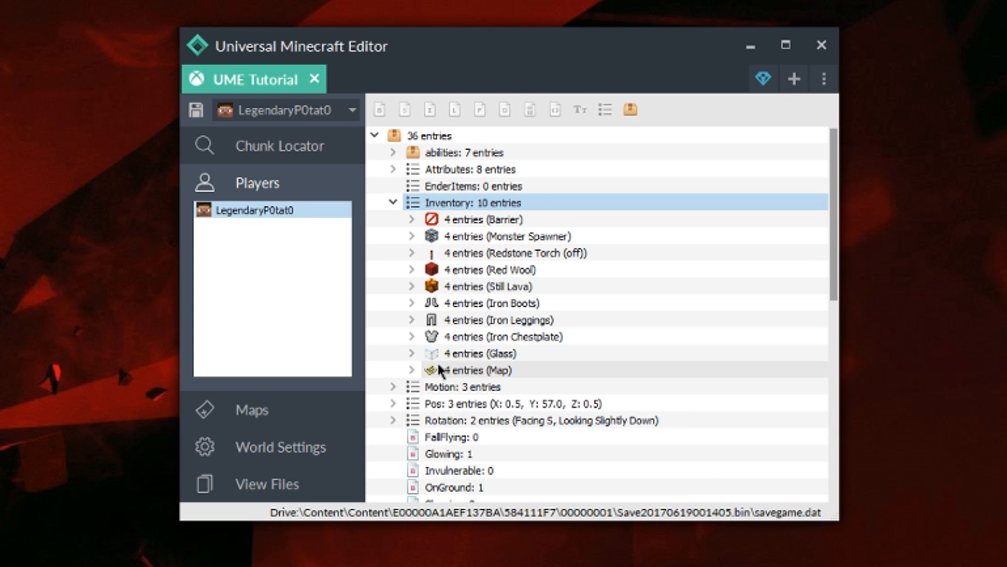
# Step: Change the Map to a Diamond Sword and save the world over the original
pyautogui.rightClick(472, 369)
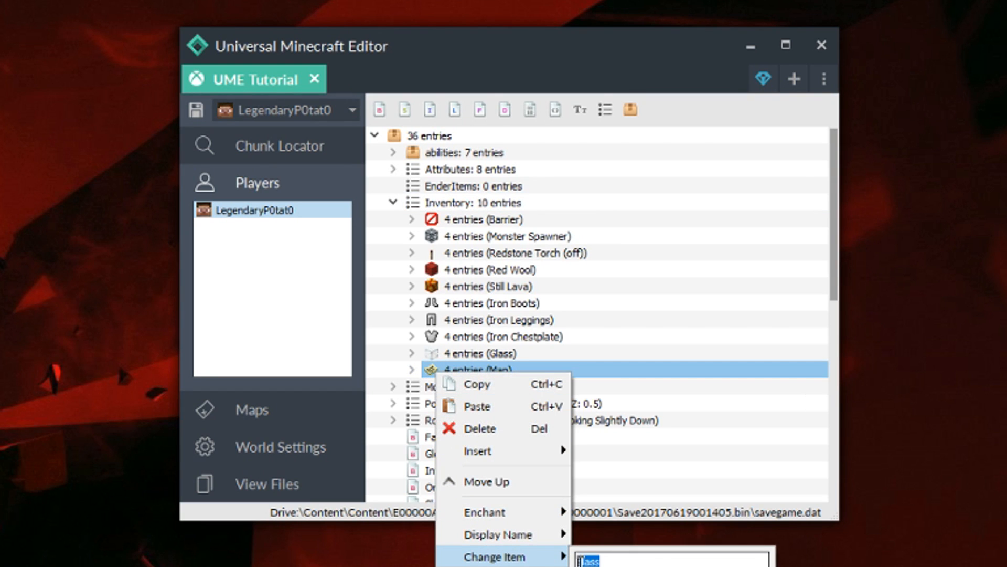
pyautogui.write('sword')
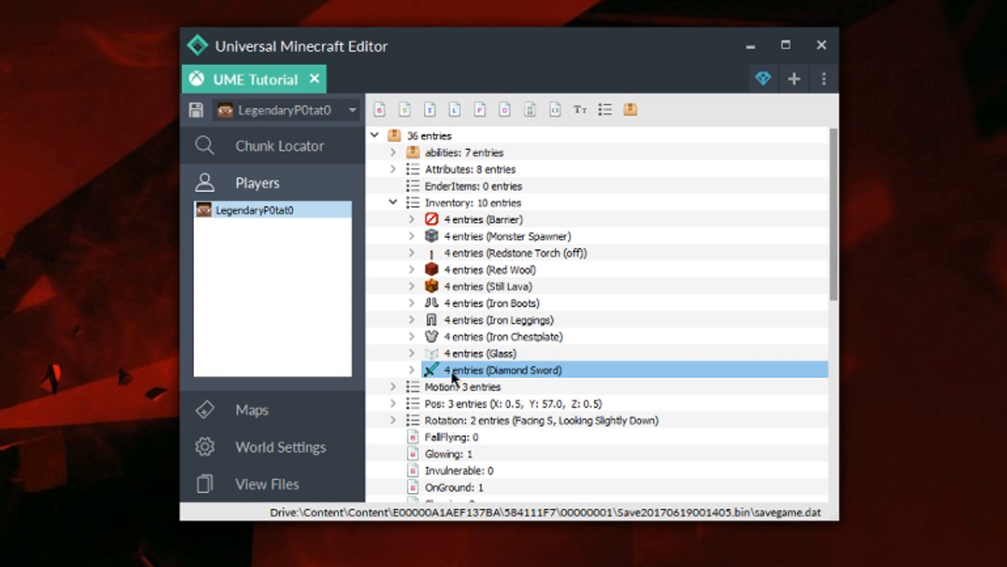
pyautogui.moveTo(196, 109)
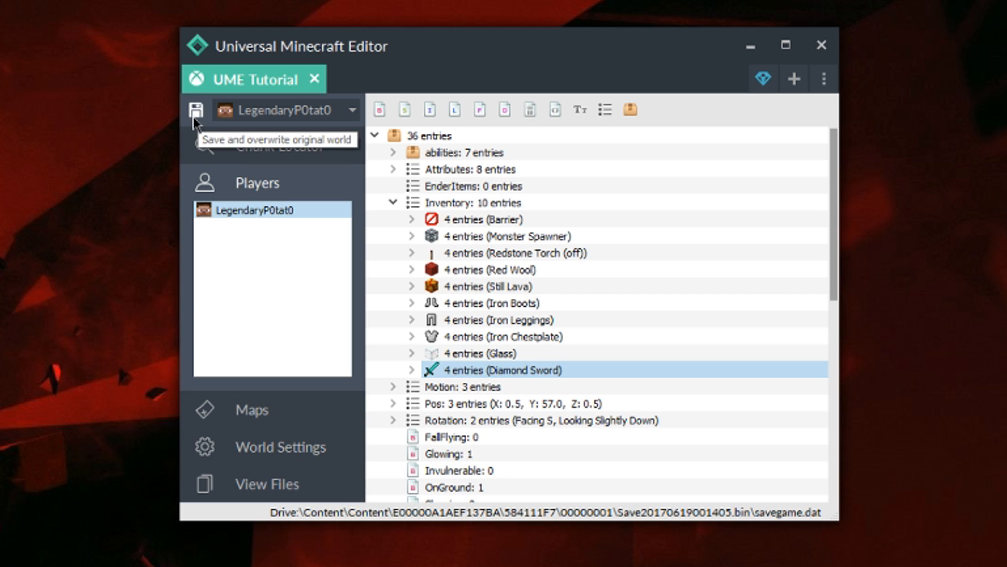
pyautogui.click(196, 109)
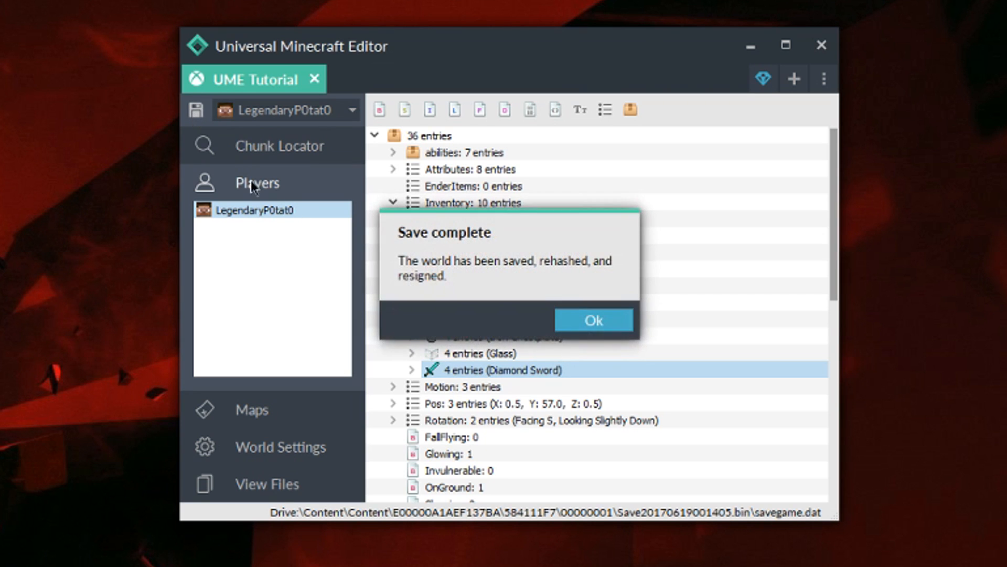
pyautogui.click(592, 319)
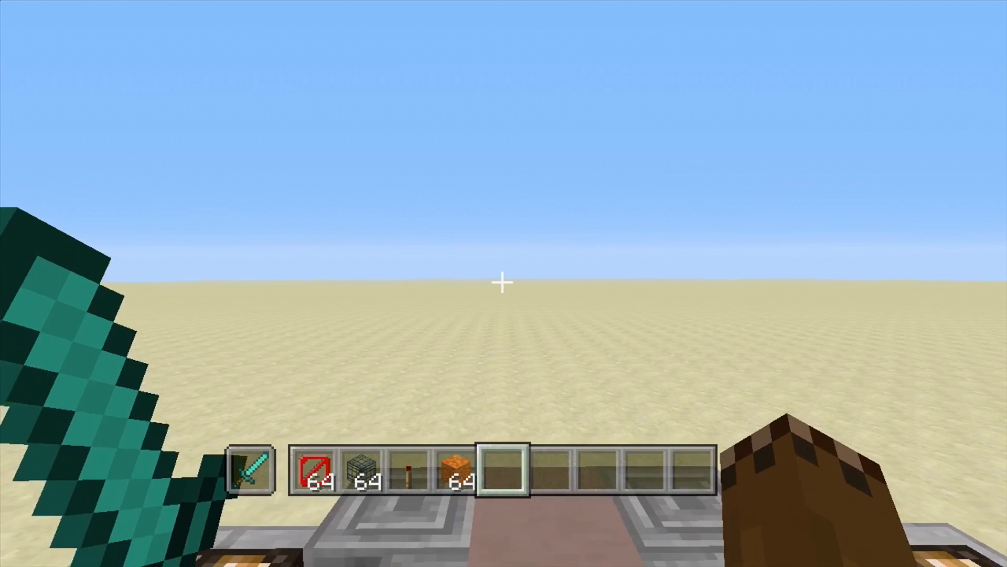
# Step: Check the edited items in the creative inventory, then hold the still lava block
pyautogui.press('e')
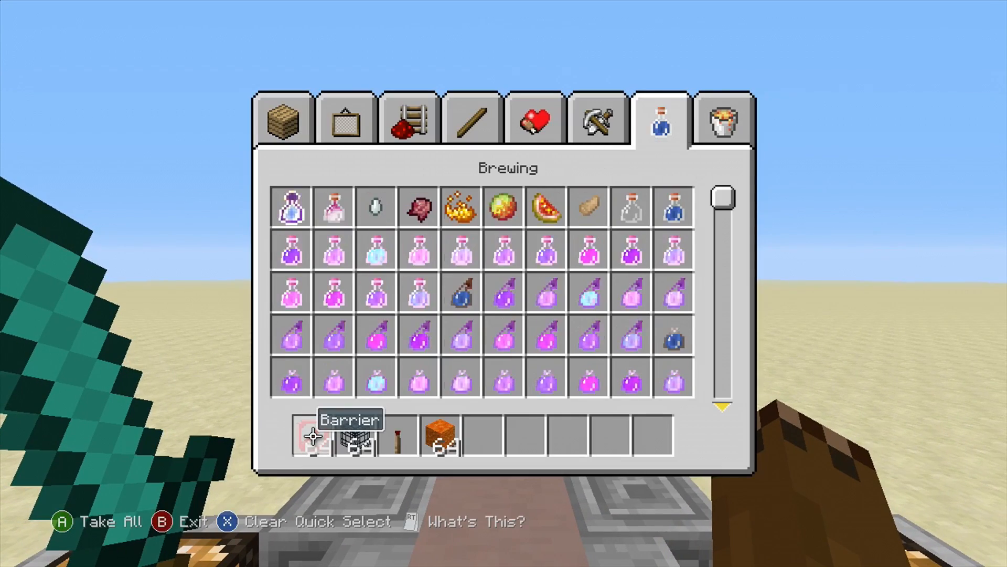
pyautogui.click(597, 119)
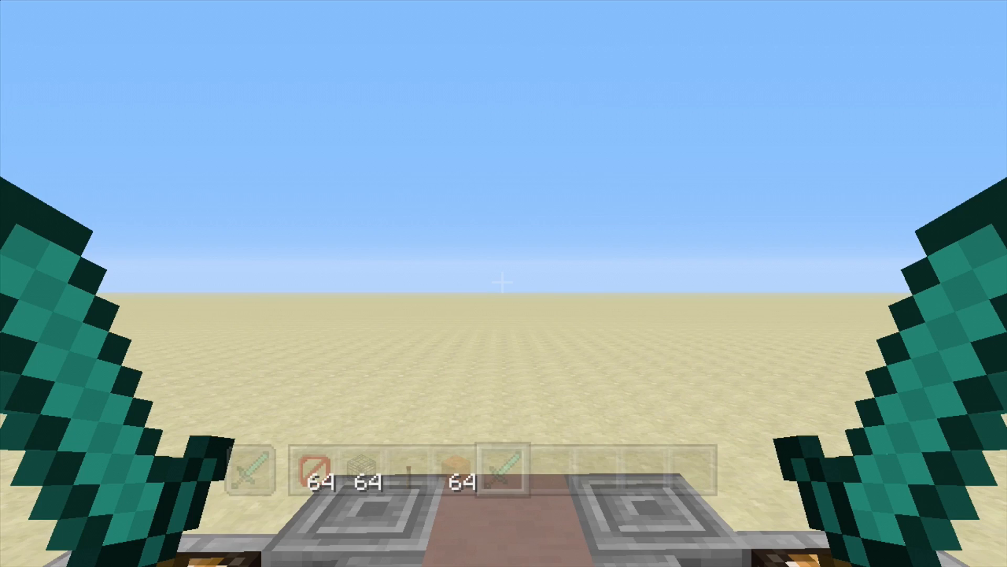
pyautogui.press('e')
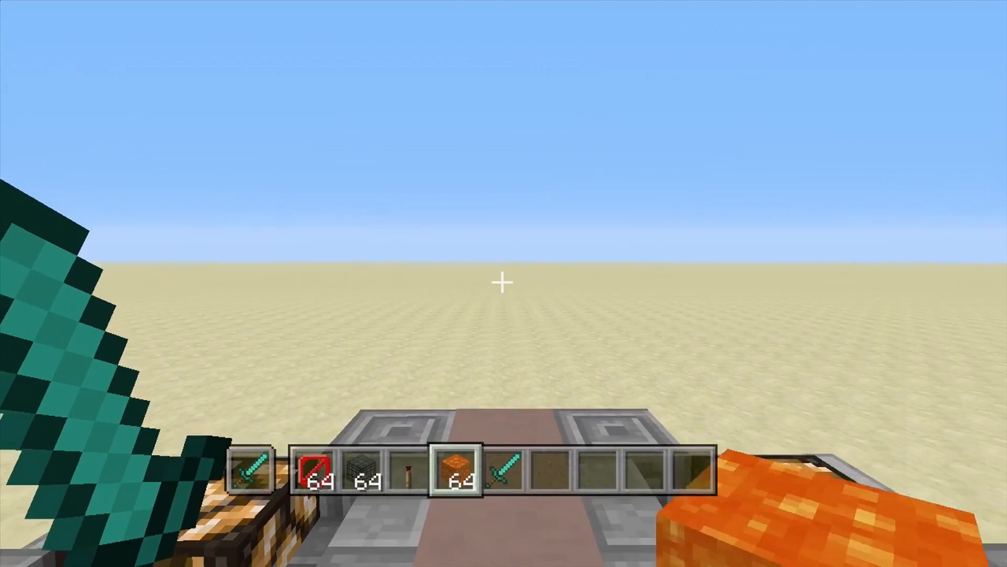
pyautogui.moveTo(504, 283)
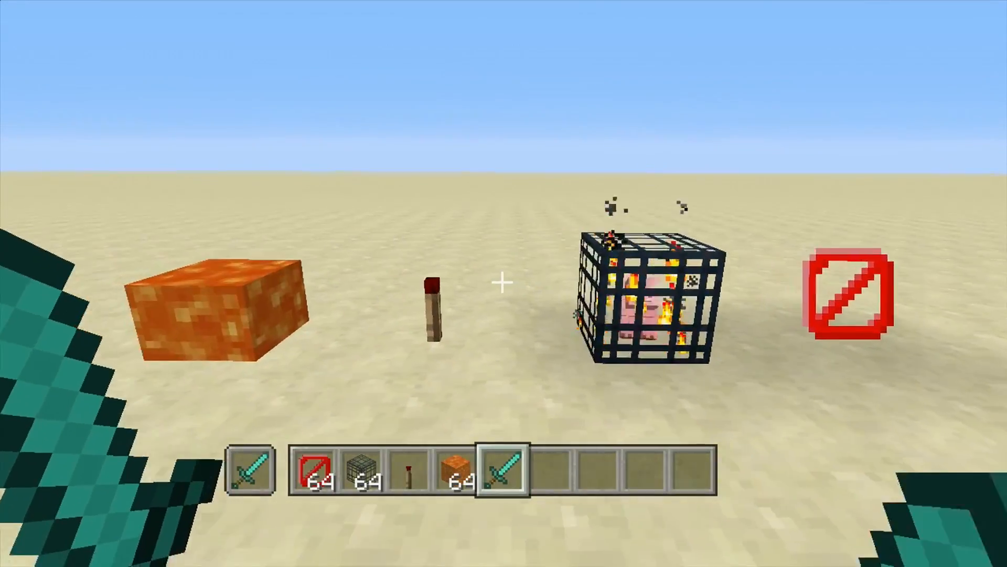
pyautogui.moveTo(503, 283)
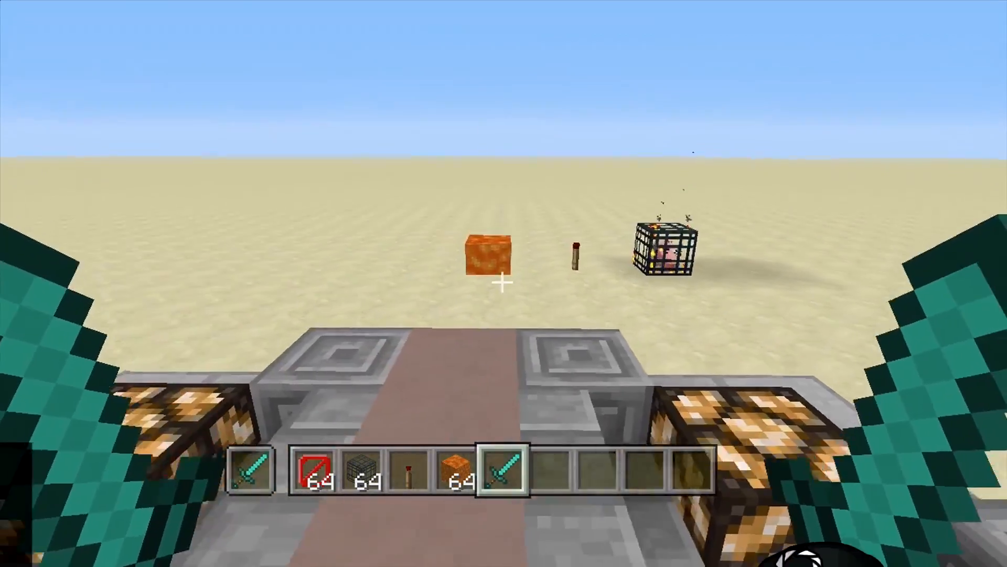